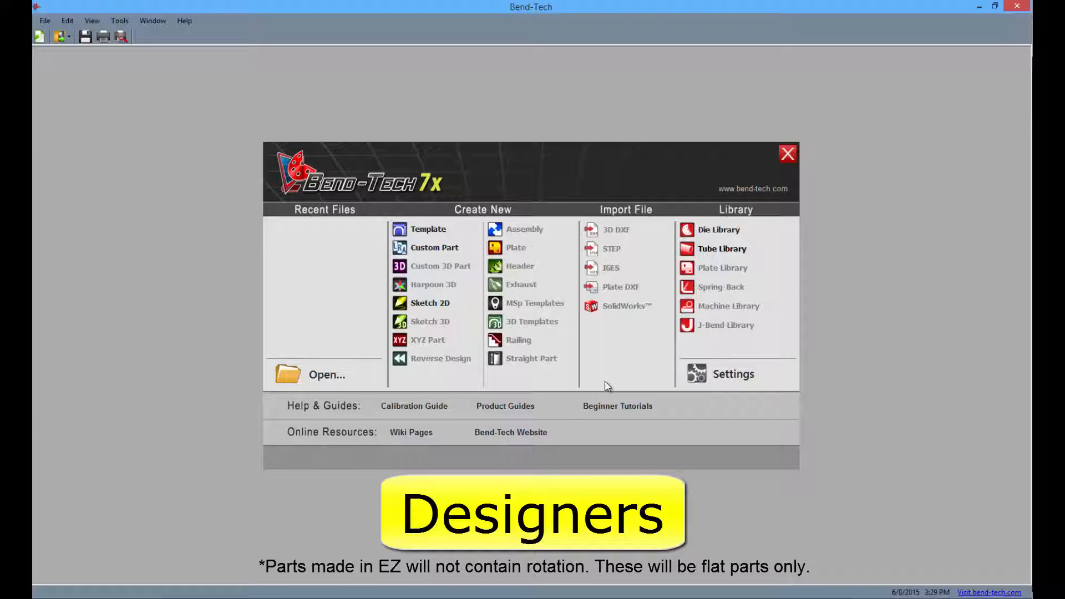
mouse_move(499, 329)
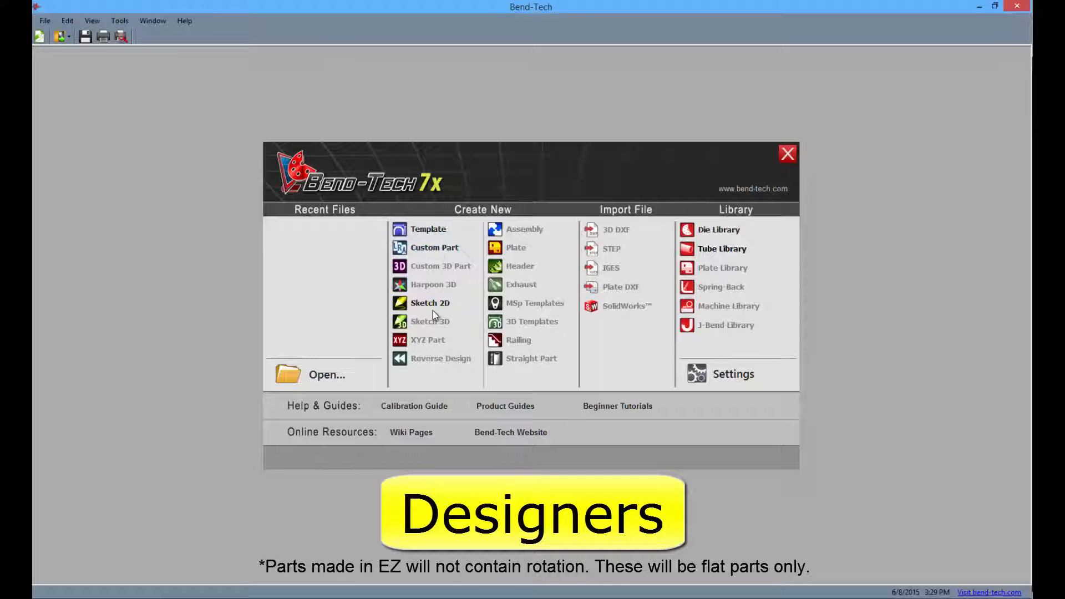
- Start a new template part and enter 16 as a bend length
left_click(428, 229)
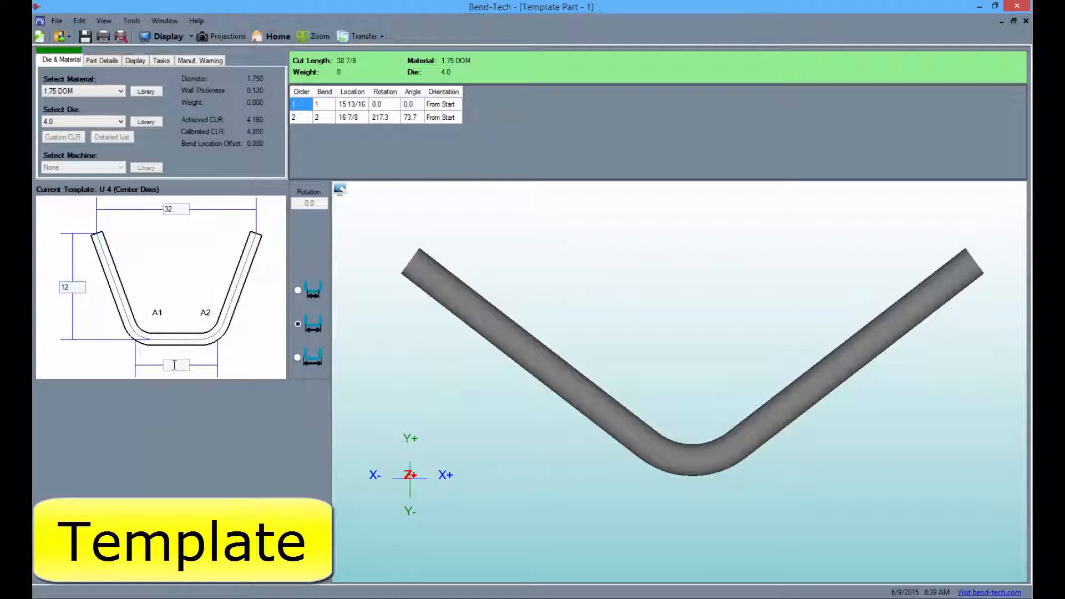
type("16")
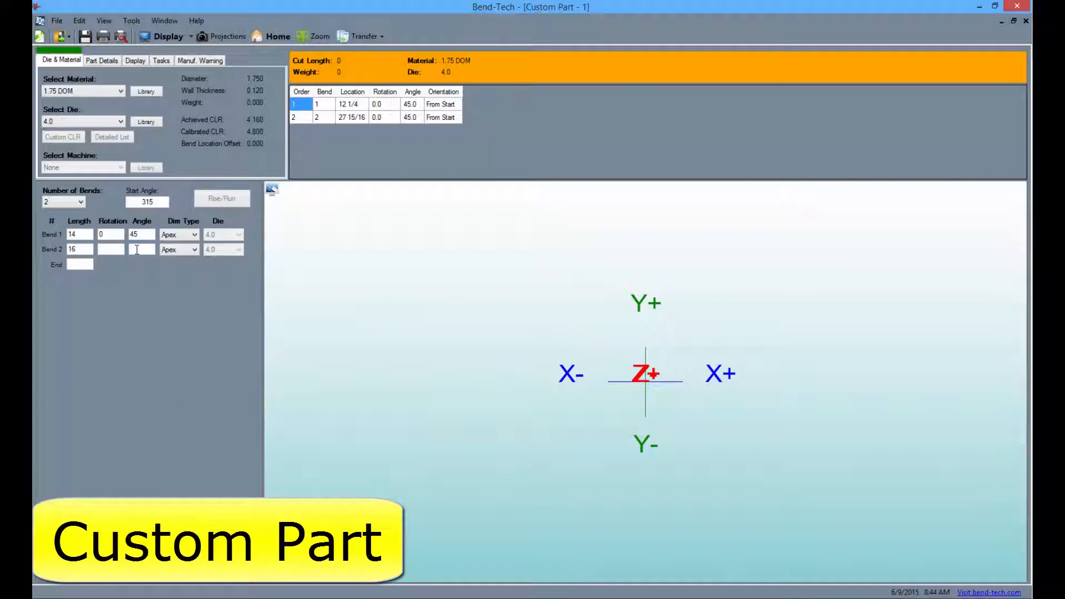
- Enter a 45° bend angle and a length of 14
type("45")
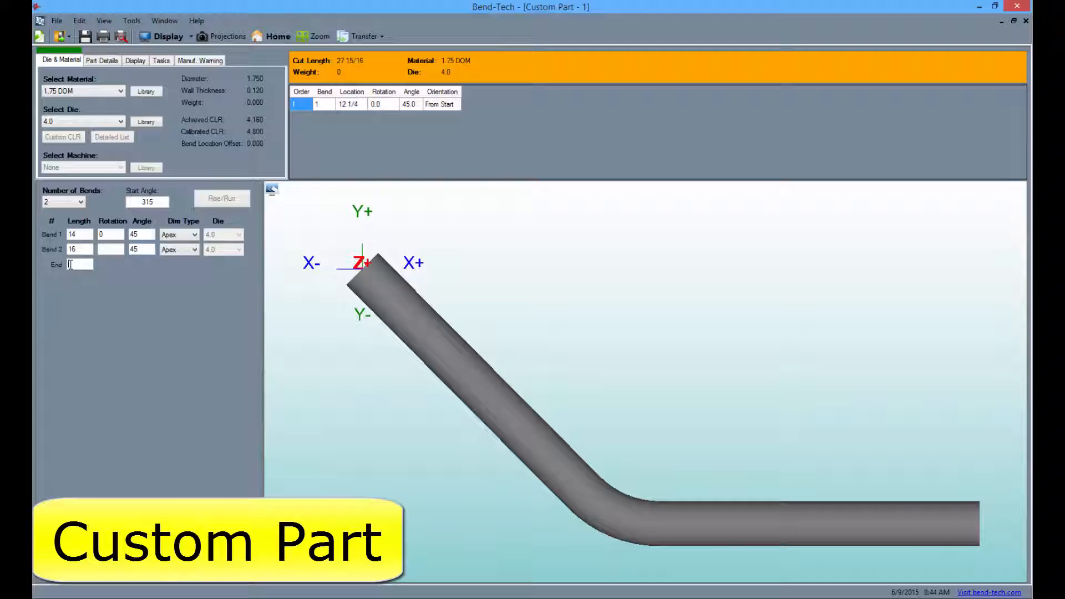
type("14")
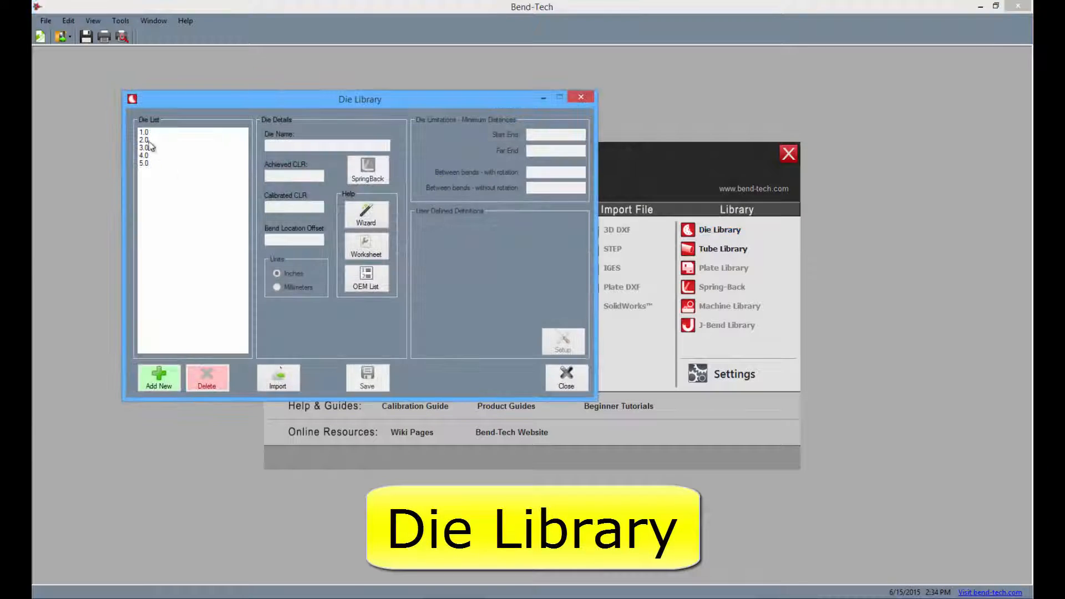
- View die 1.0's details, then close the Die Library
left_click(145, 139)
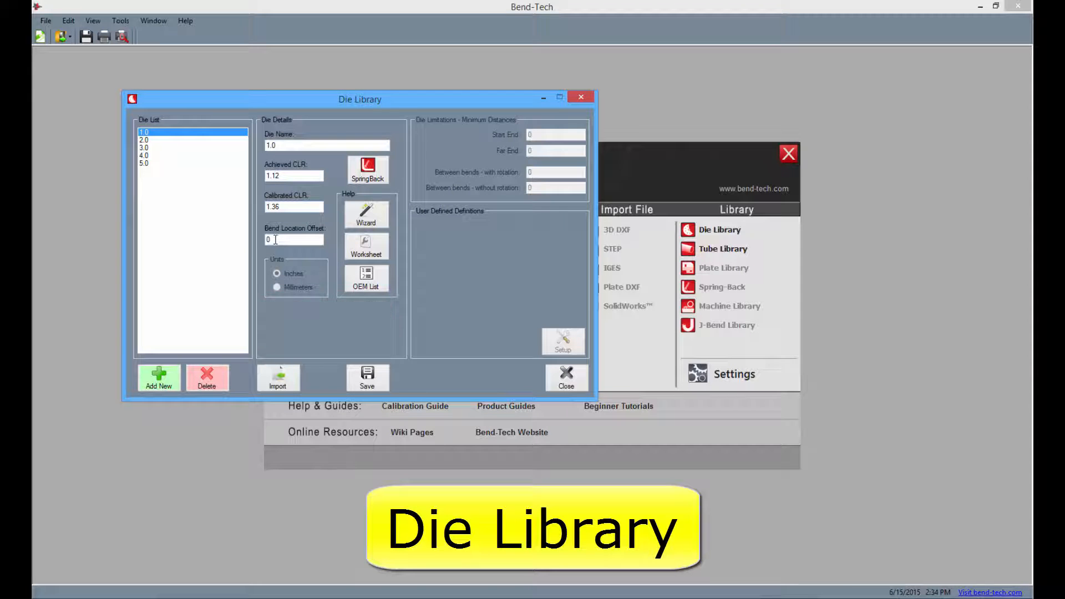
left_click(566, 377)
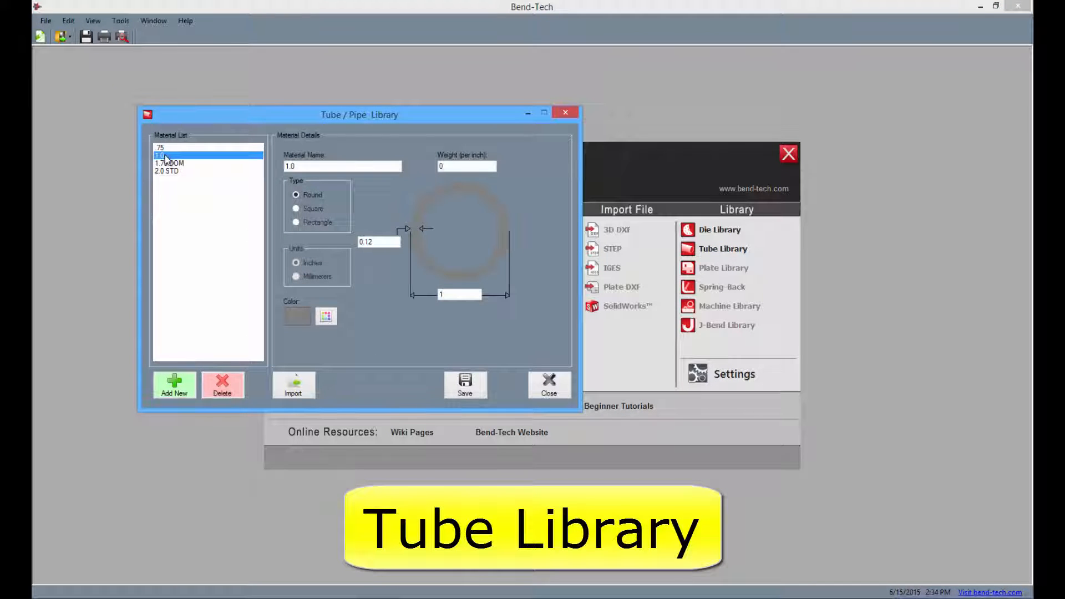
mouse_move(471, 348)
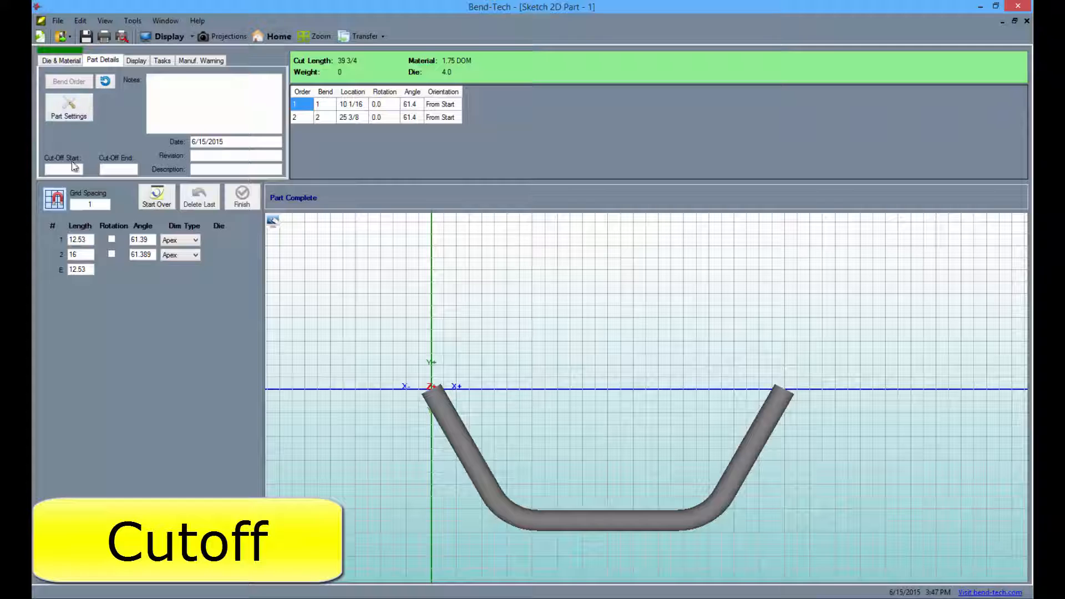
- Enter 2 as the Cut-Off Start, giving a 41 3/4 cut length
type("2")
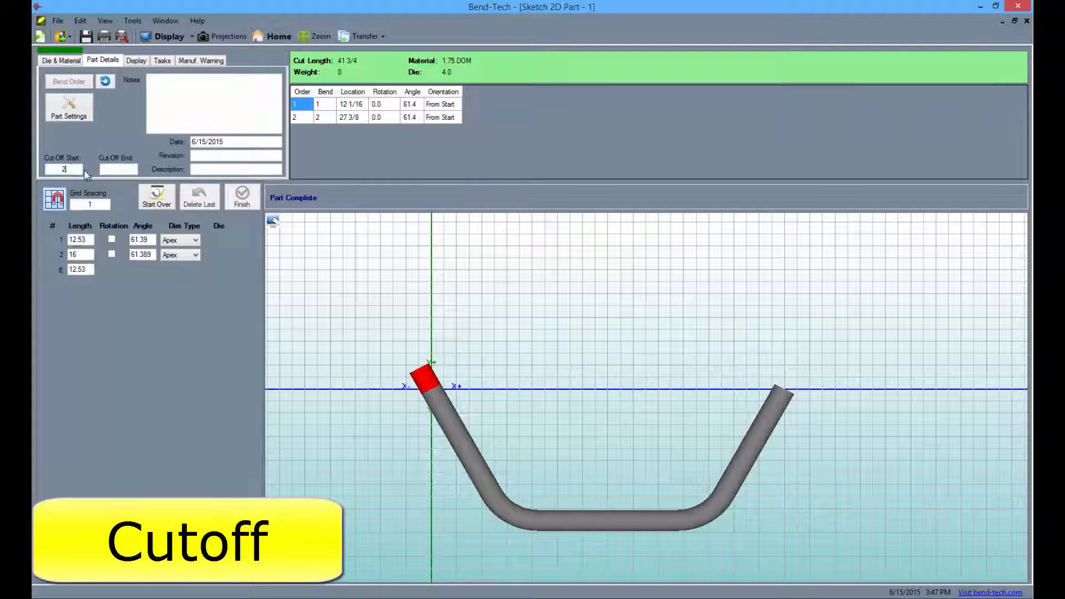